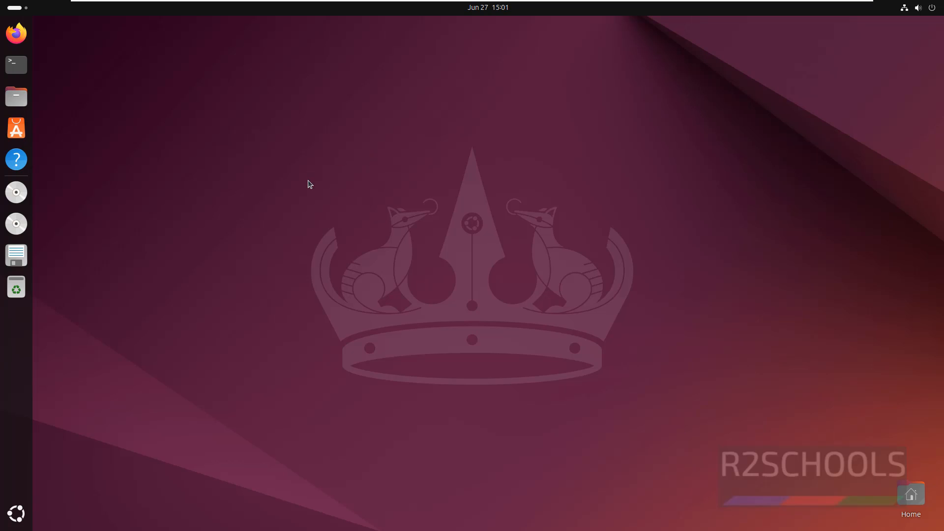
mouse_move(17, 127)
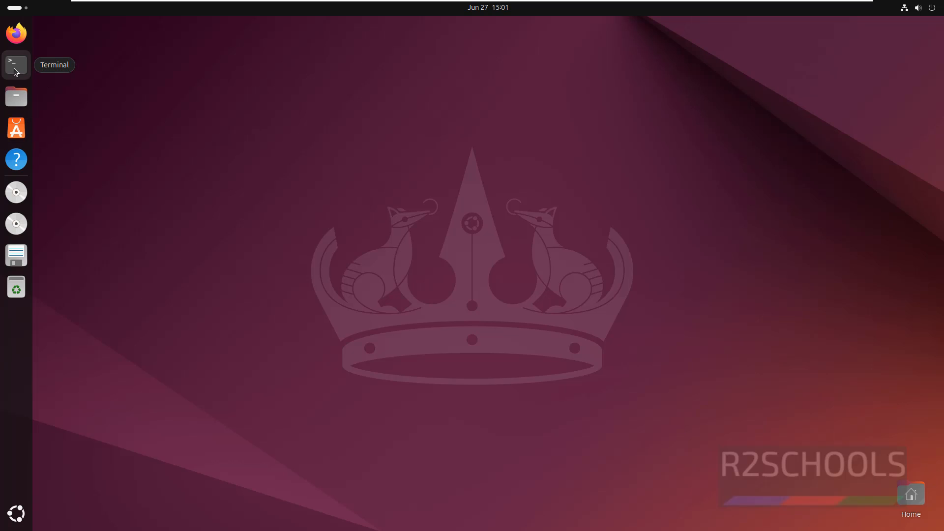
mouse_move(181, 88)
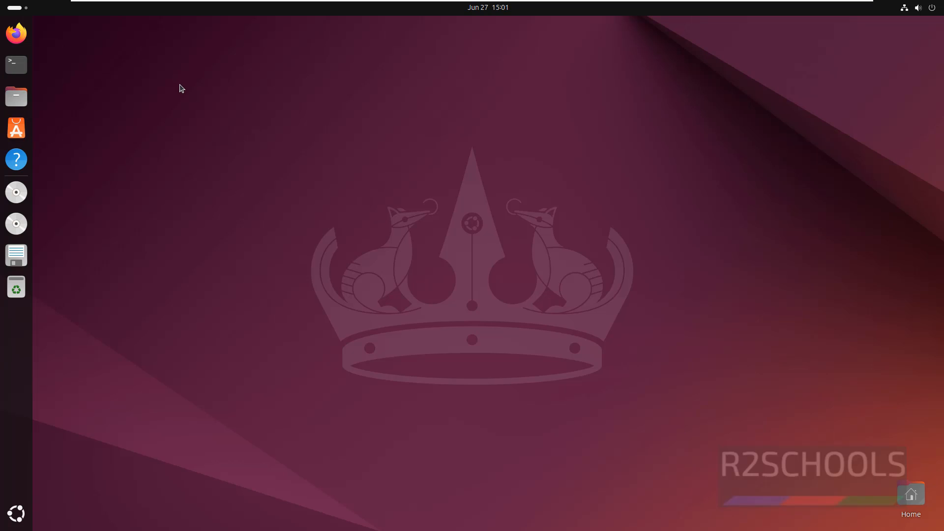
Run vlc --version to check whether VLC is installed (command not found)
text(vlc --version)
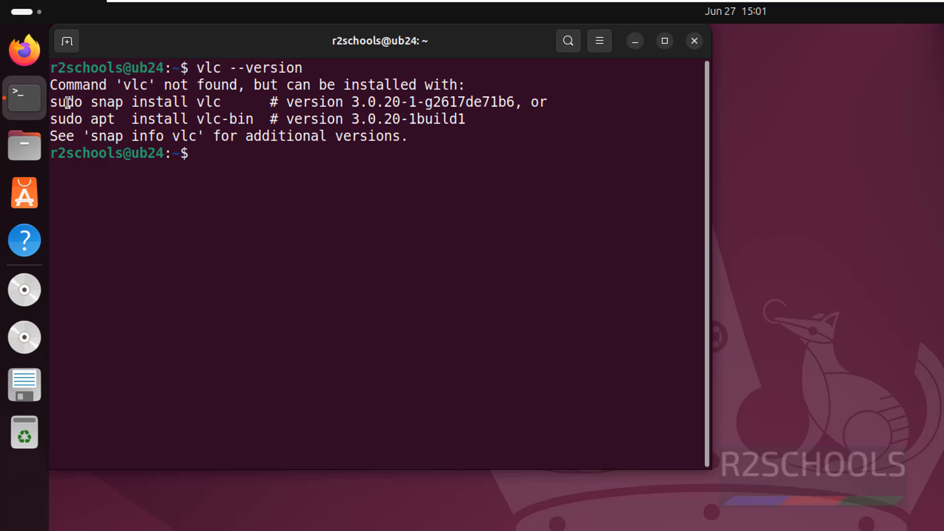
mouse_move(160, 108)
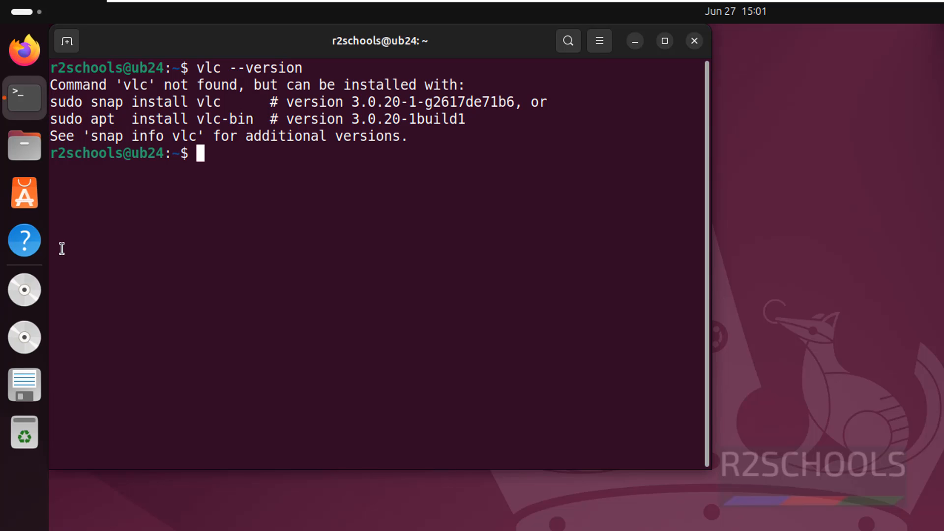
mouse_move(776, 157)
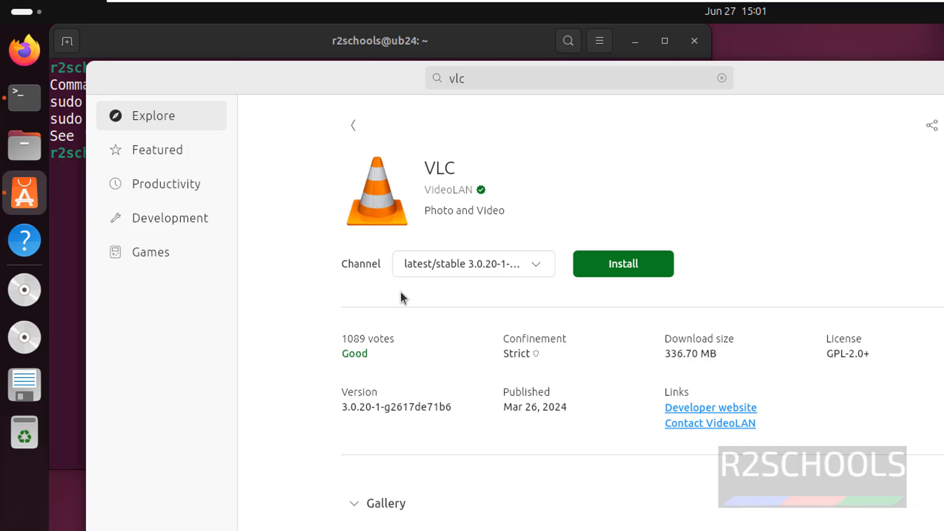
mouse_move(649, 260)
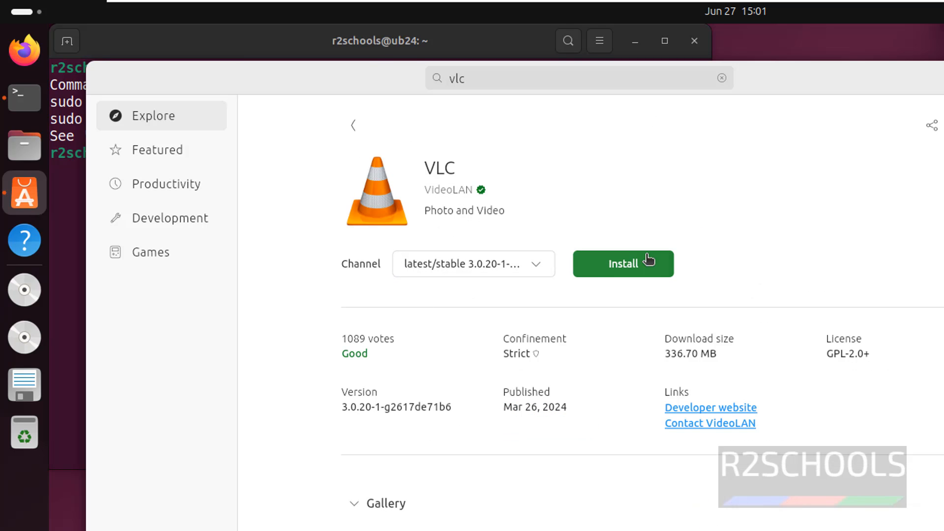
mouse_move(932, 96)
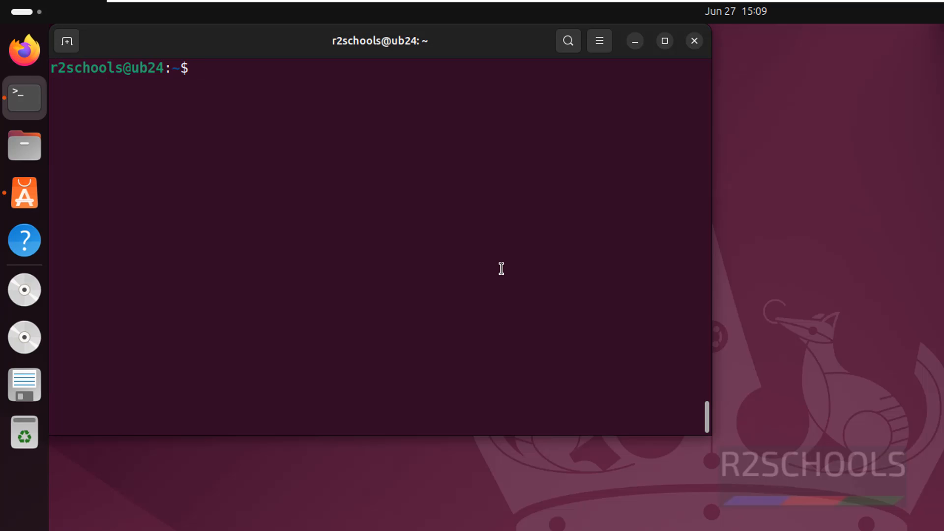
Install VLC with sudo apt install vlc, confirming with y (115 new packages)
text(sud)
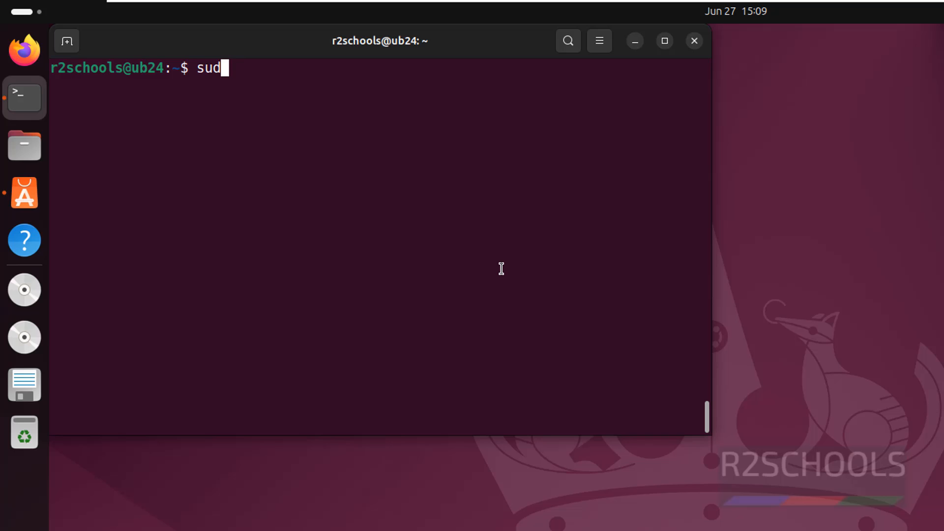
text(o apt i)
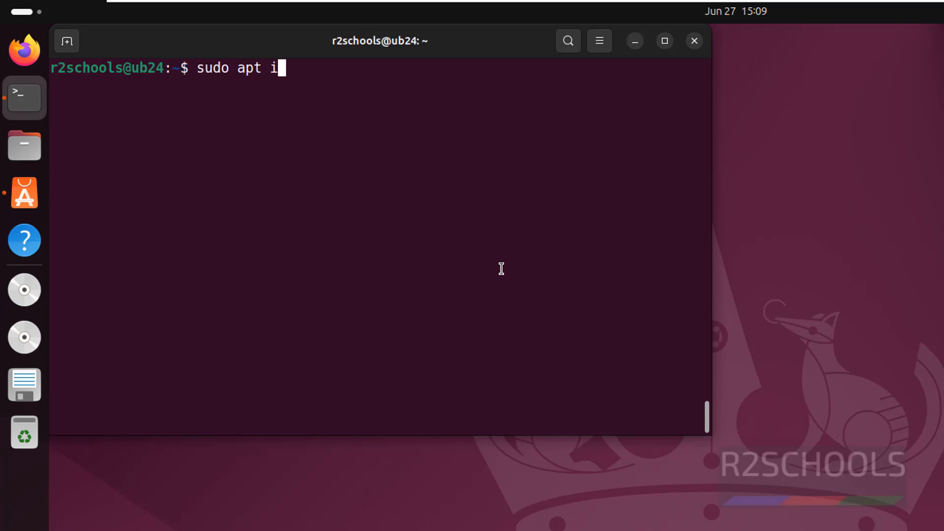
text(nstall vlc)
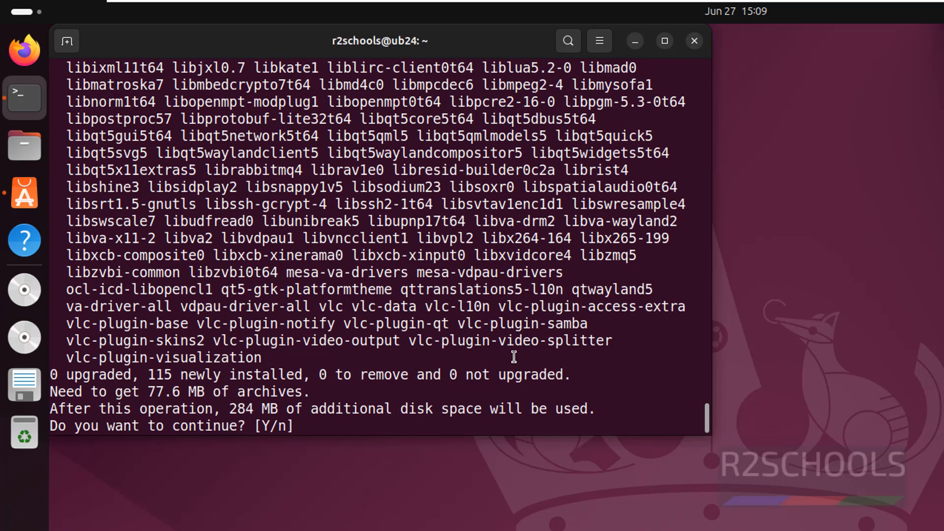
text(y)
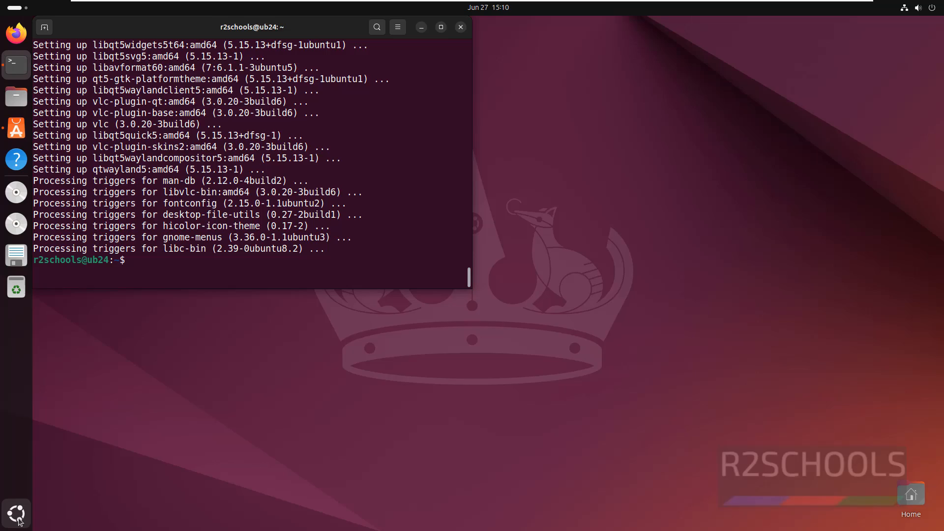
Check Show Apps for VLC, then launch VLC 3.0.20 from the terminal
click(17, 514)
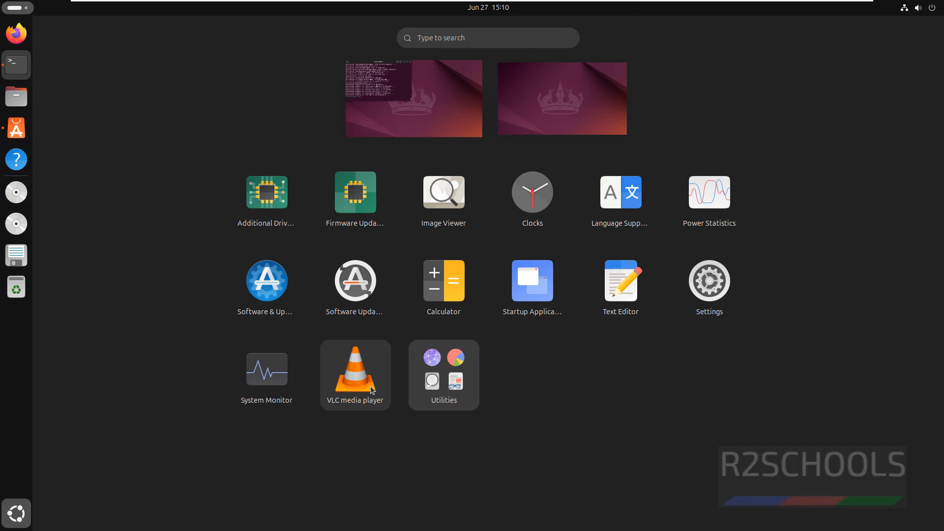
mouse_move(415, 387)
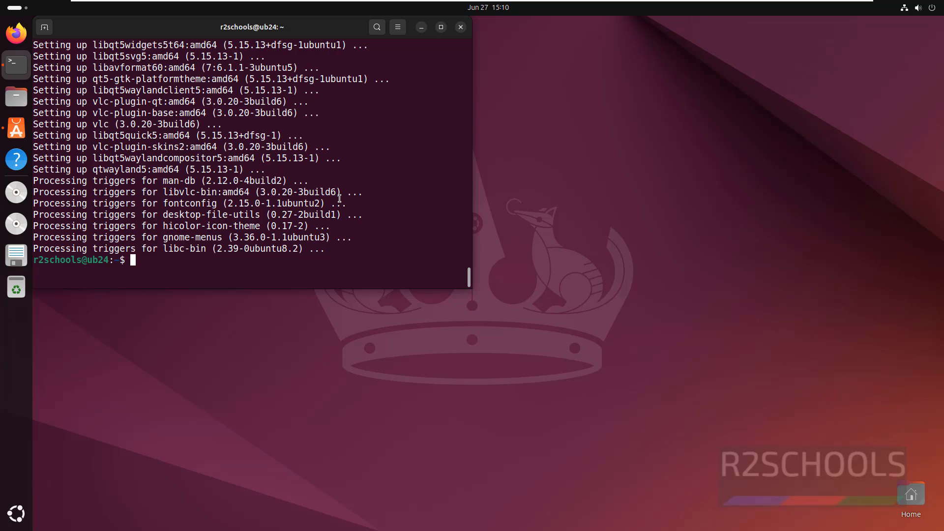
text(vlc)
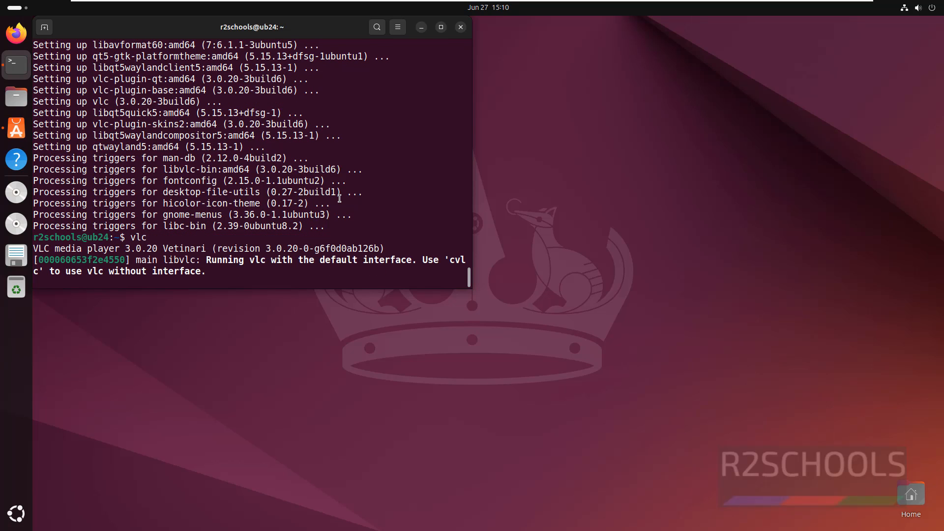
key(Return)
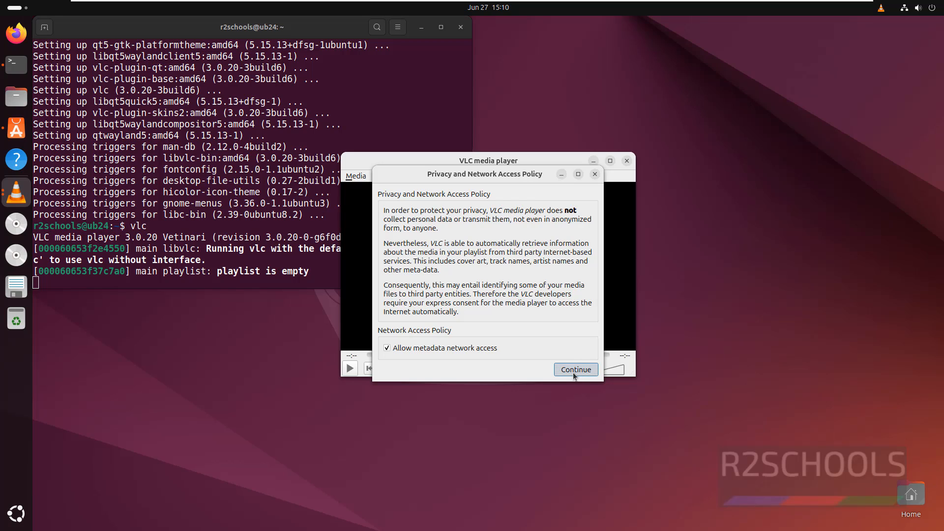
mouse_move(434, 196)
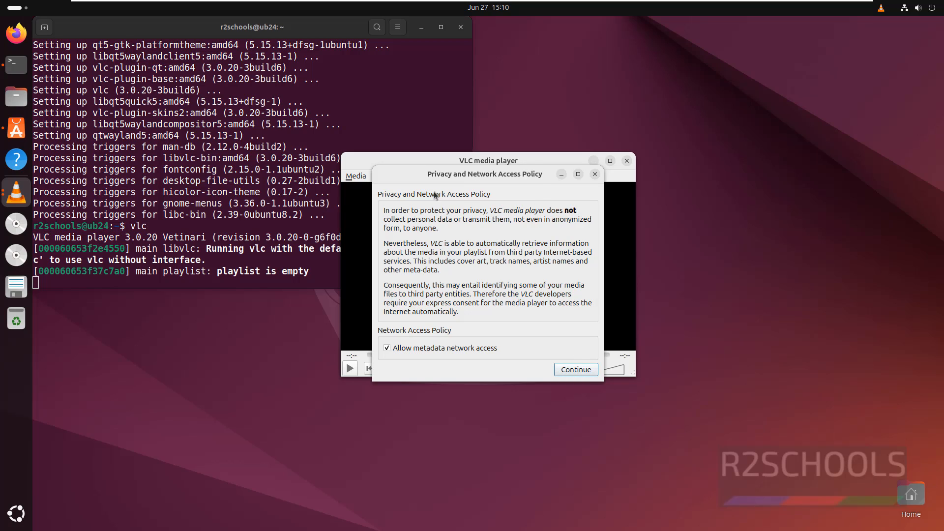
mouse_move(486, 272)
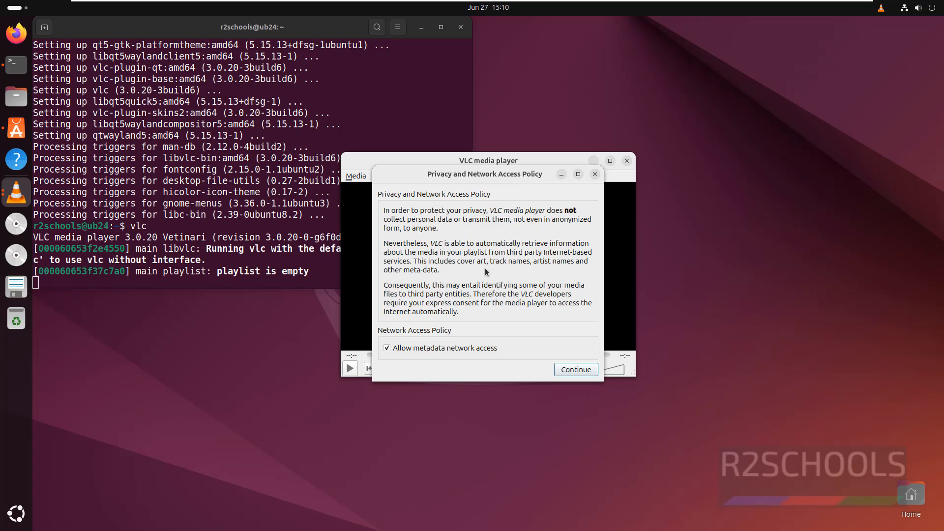
Accept the privacy and network access policy with metadata access left allowed
click(574, 369)
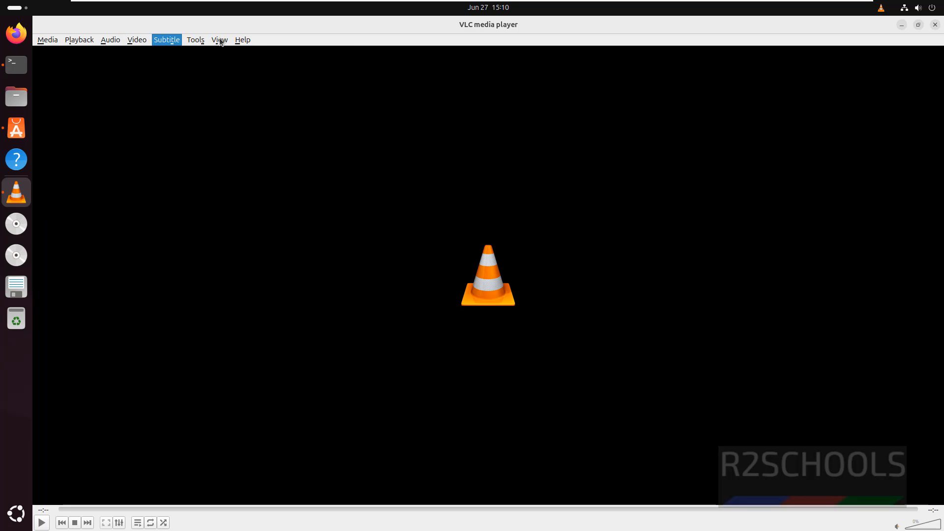
click(242, 39)
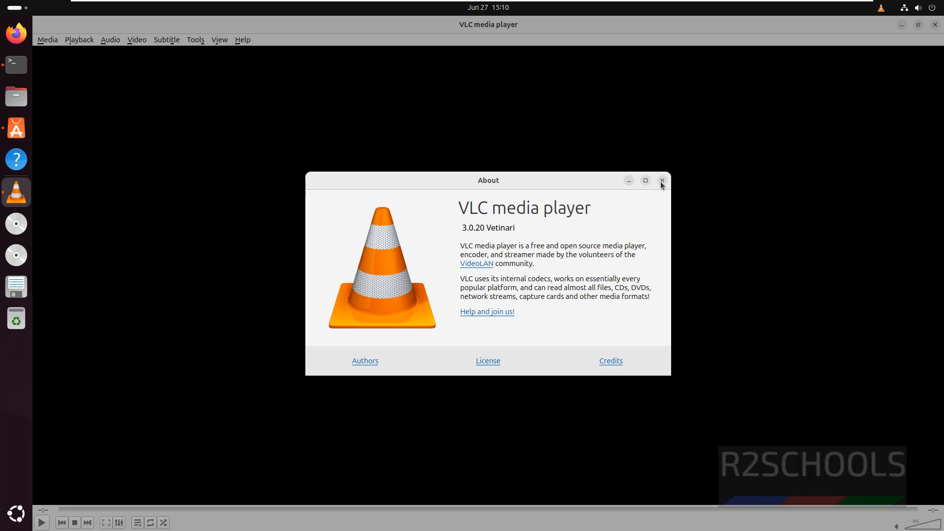
click(662, 181)
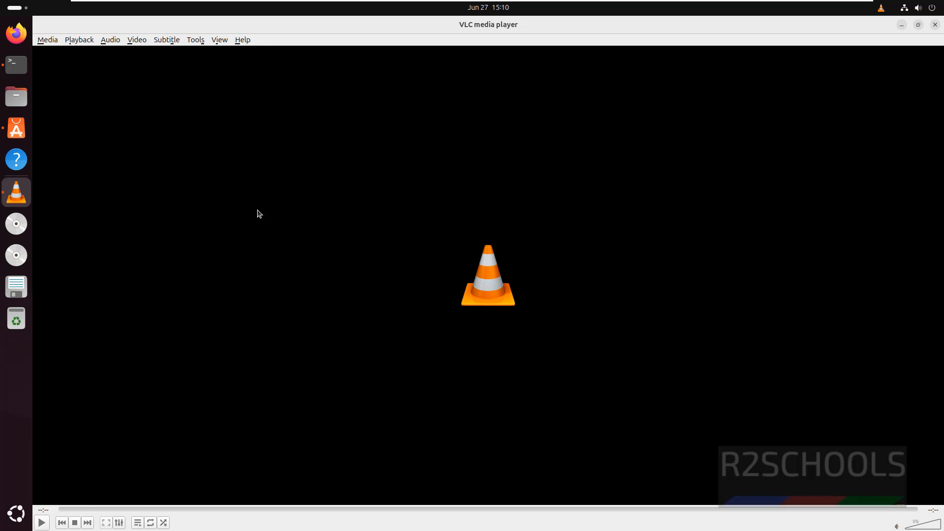
click(47, 39)
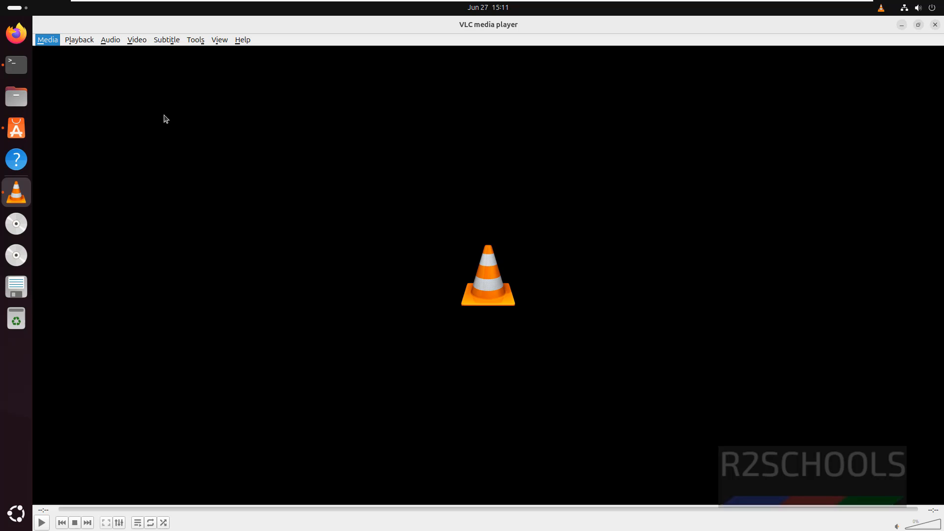